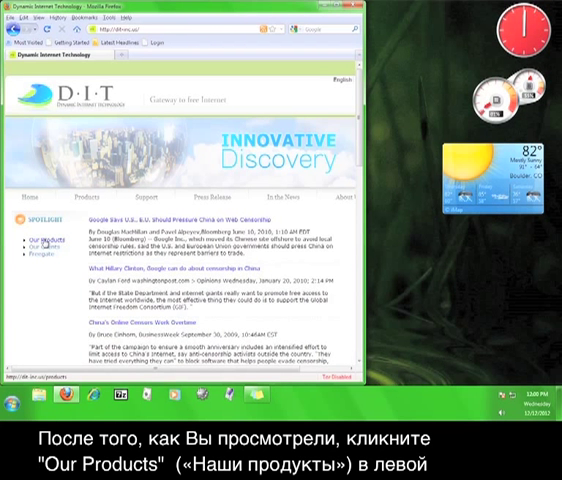
# Open the Freegate page via Our Products in the DIT Spotlight sidebar.
pyautogui.click(37, 241)
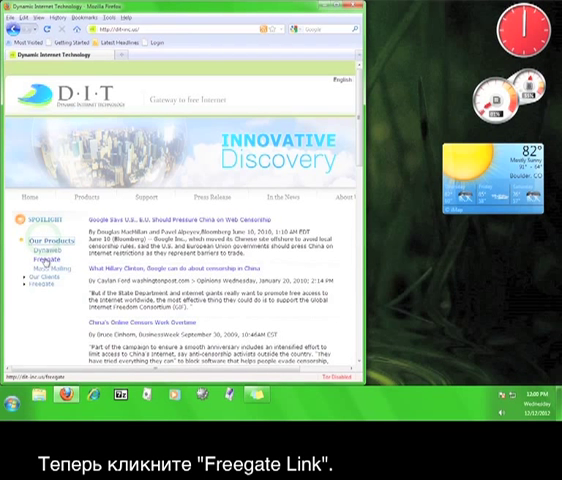
pyautogui.click(34, 247)
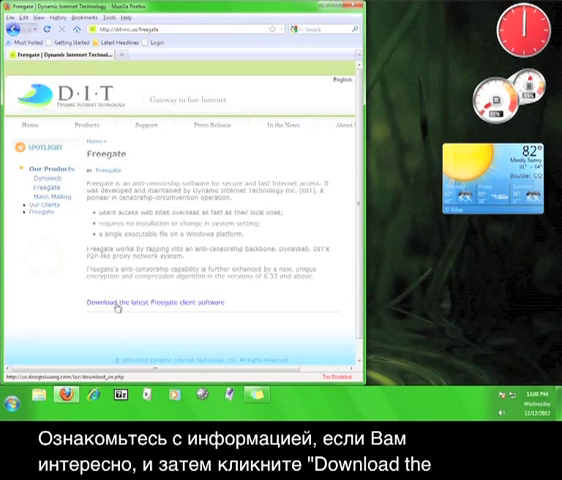
# Download the latest Freegate client and save the executable to Downloads.
pyautogui.click(150, 305)
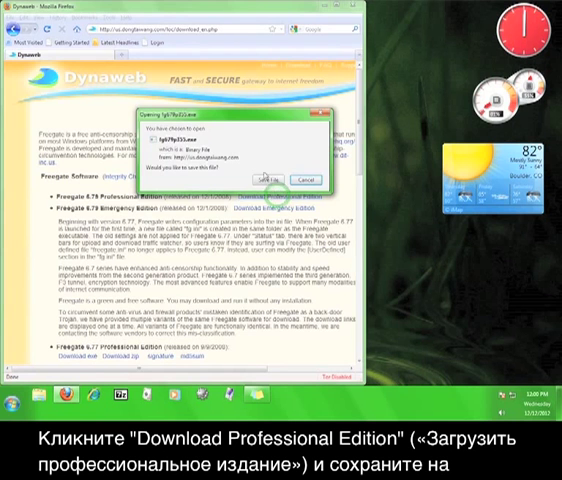
pyautogui.click(263, 178)
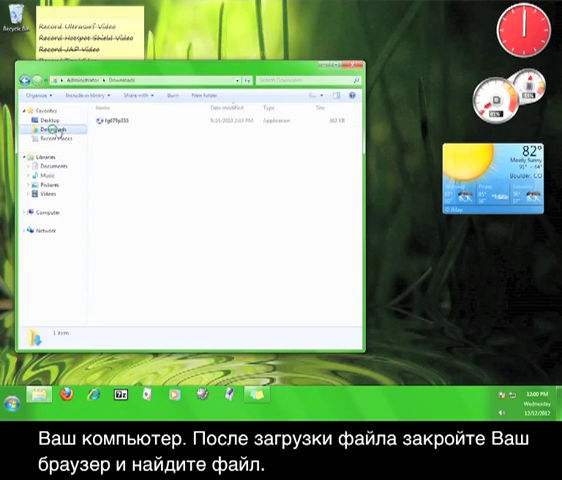
# Run fg679p333 from Downloads, accepting the security warning.
pyautogui.doubleClick(100, 119)
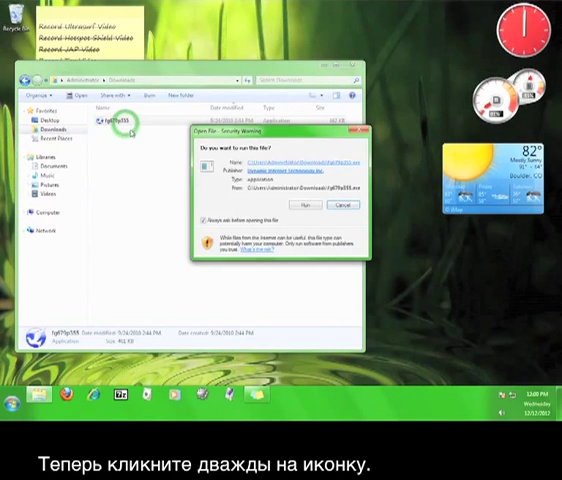
pyautogui.click(307, 204)
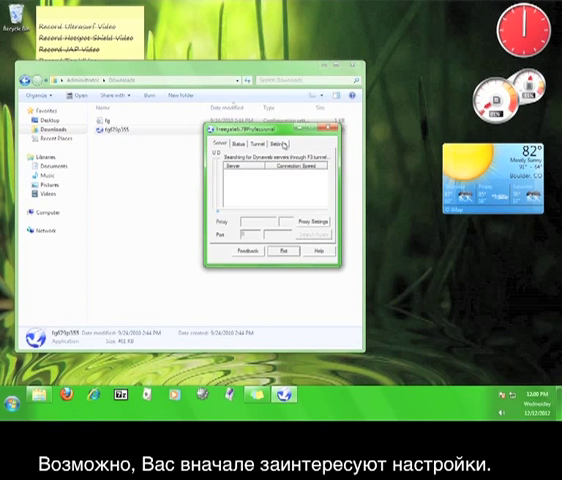
pyautogui.click(286, 150)
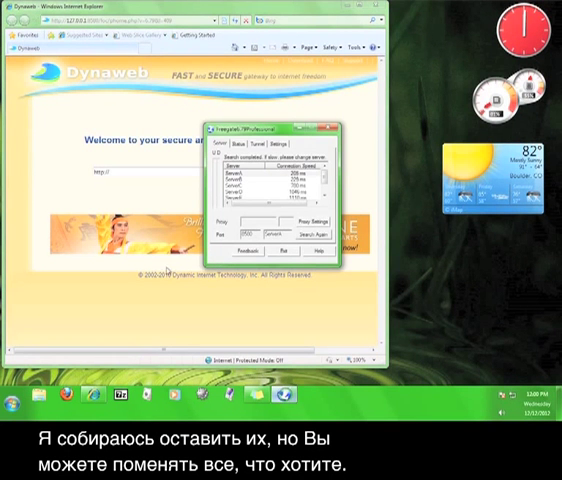
# Enable deleting IE history on exit and close IE windows on exit, then view servers.
pyautogui.click(287, 143)
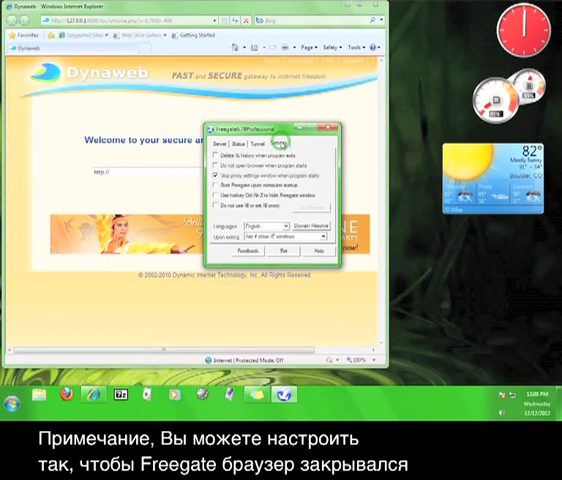
pyautogui.click(320, 239)
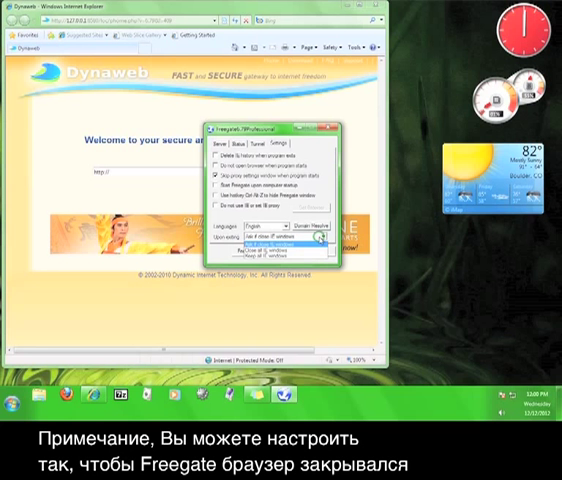
pyautogui.click(285, 237)
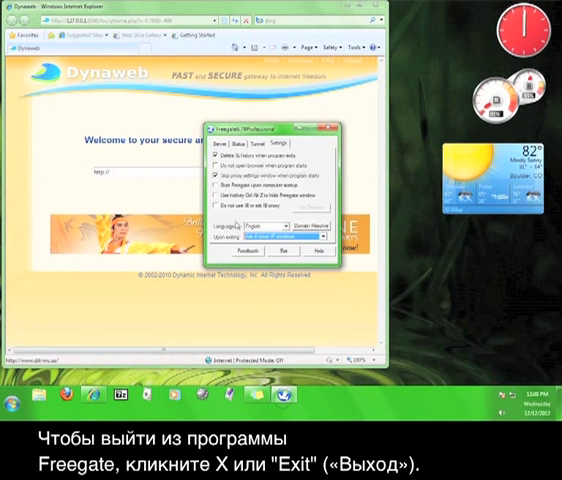
pyautogui.click(221, 146)
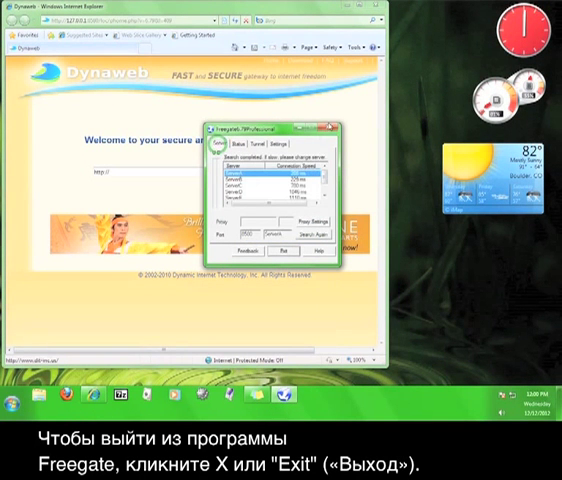